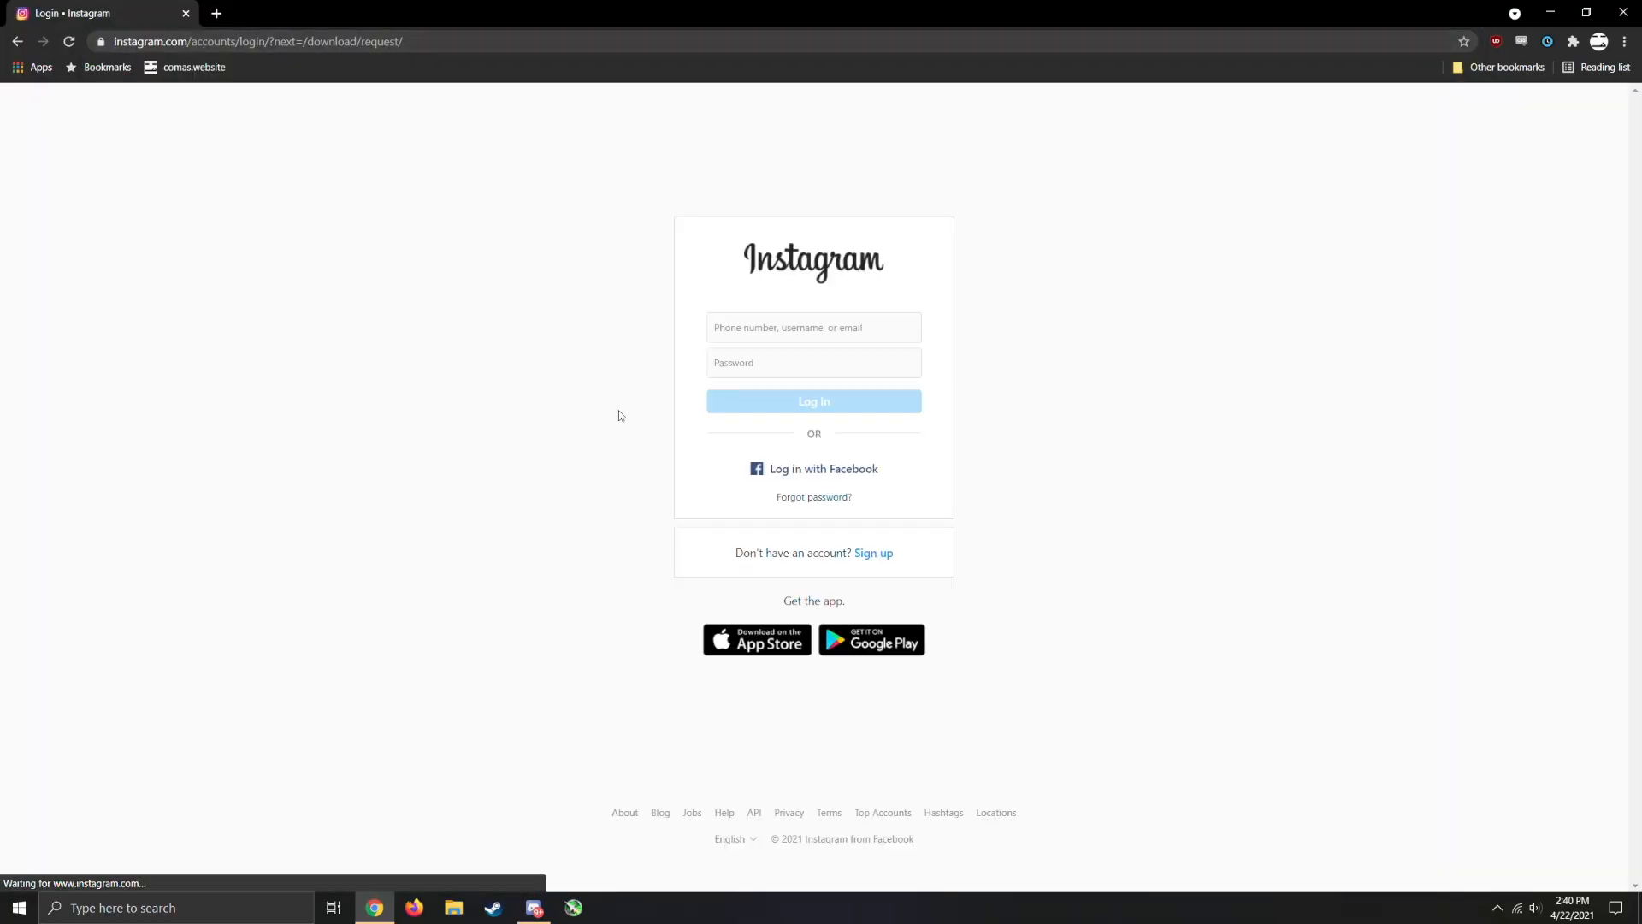
# Step: Sign in, choose JSON format, confirm the password and request the data download
pyautogui.click(814, 400)
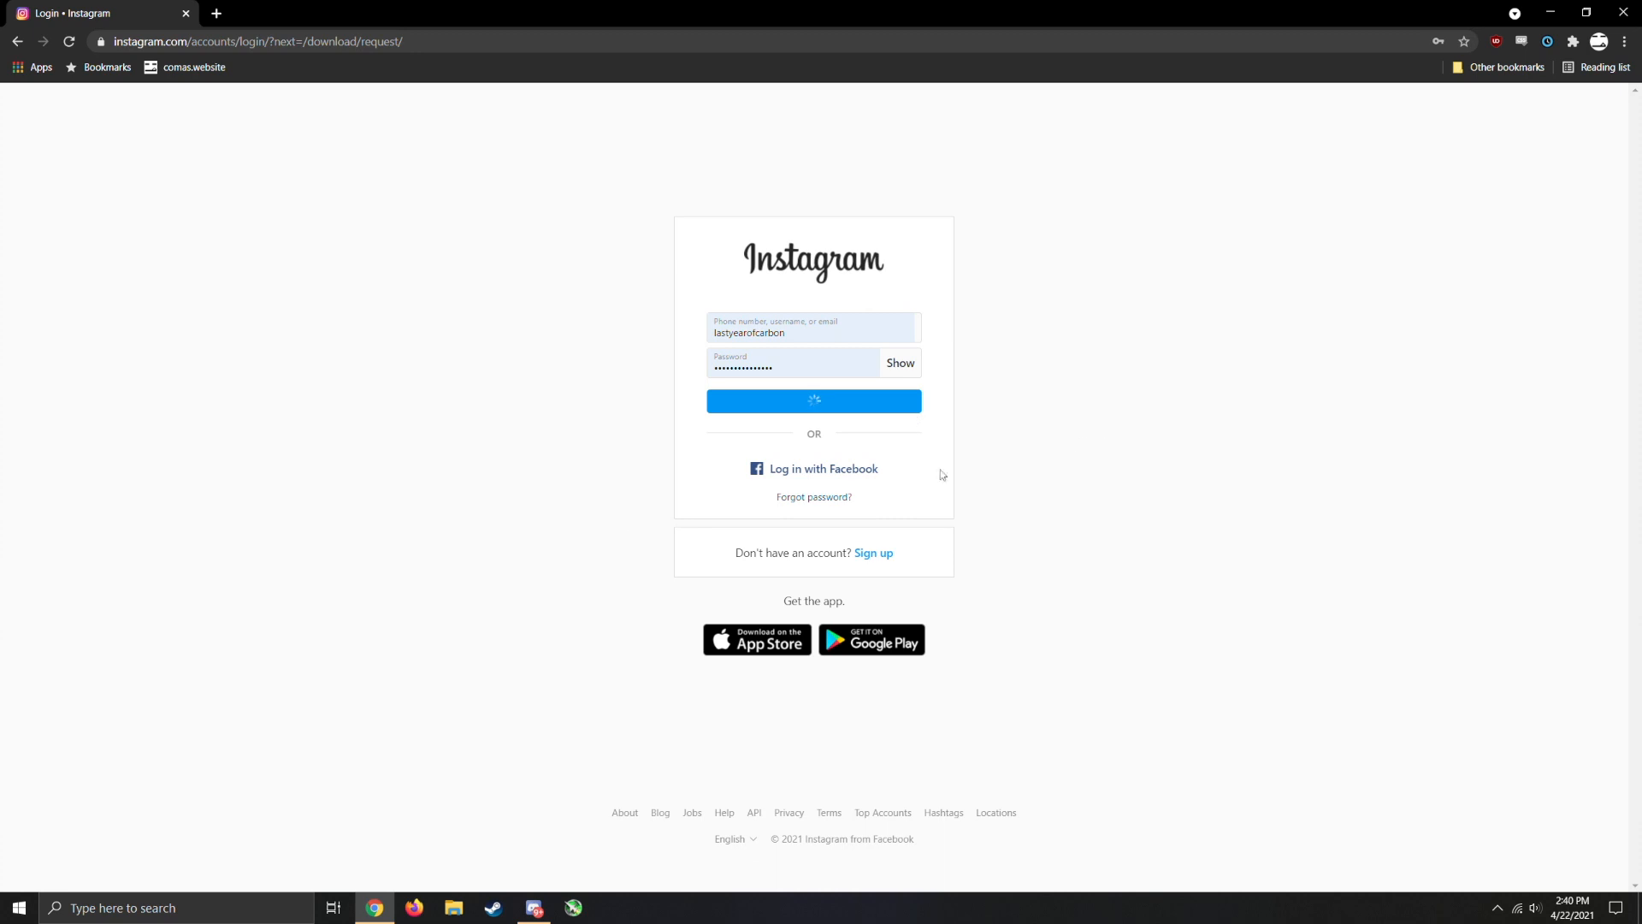
pyautogui.click(814, 400)
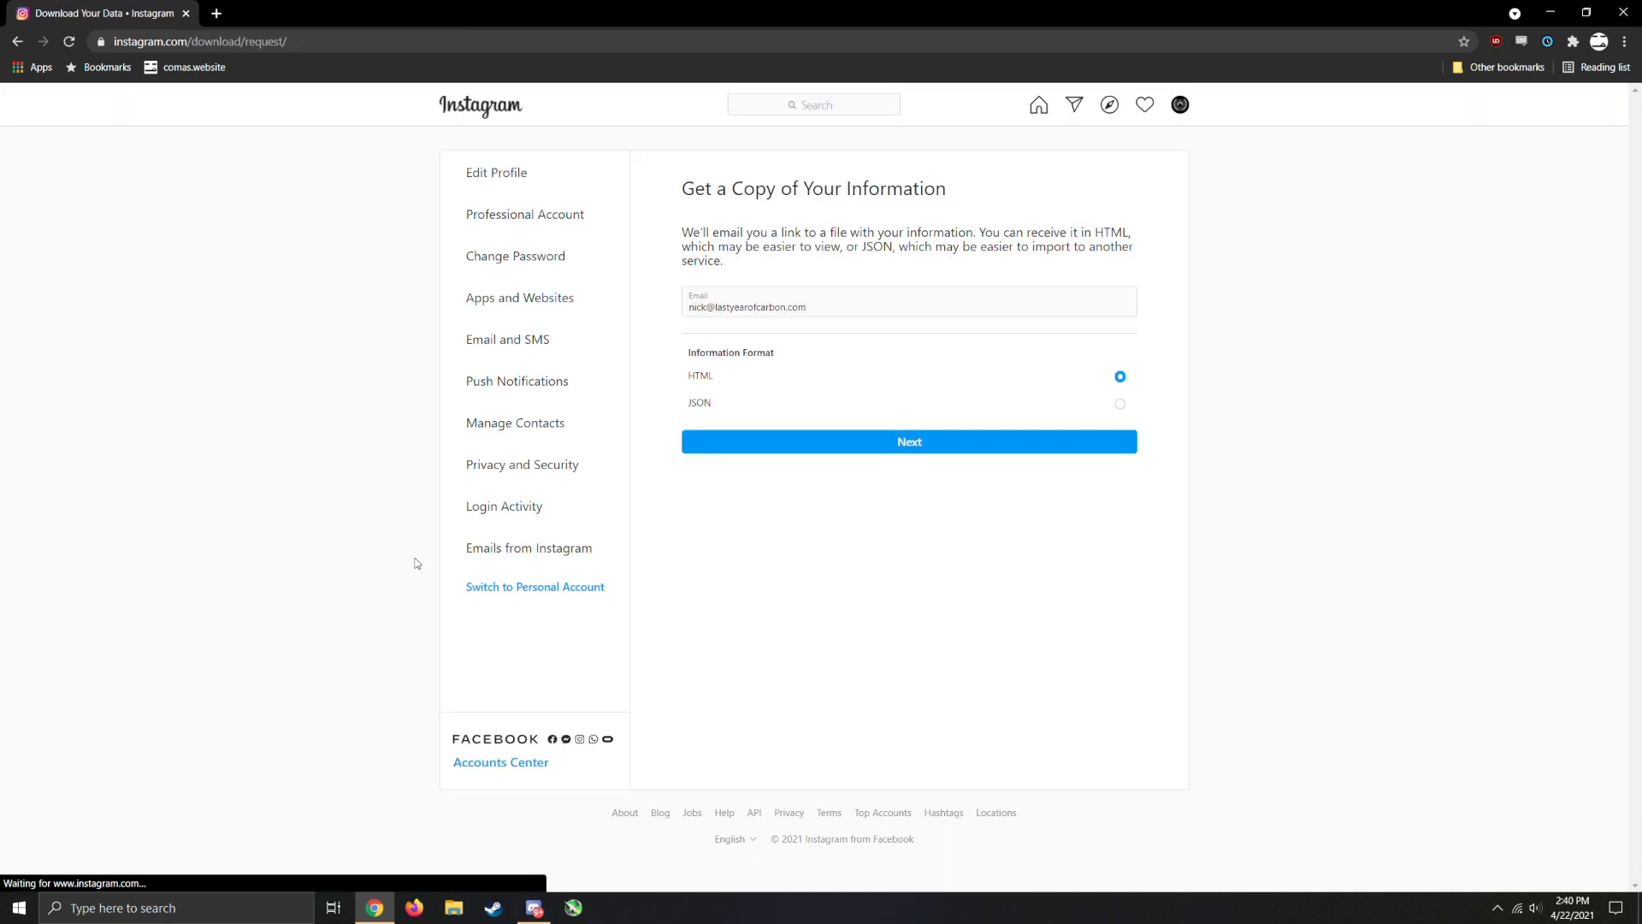
pyautogui.click(1118, 402)
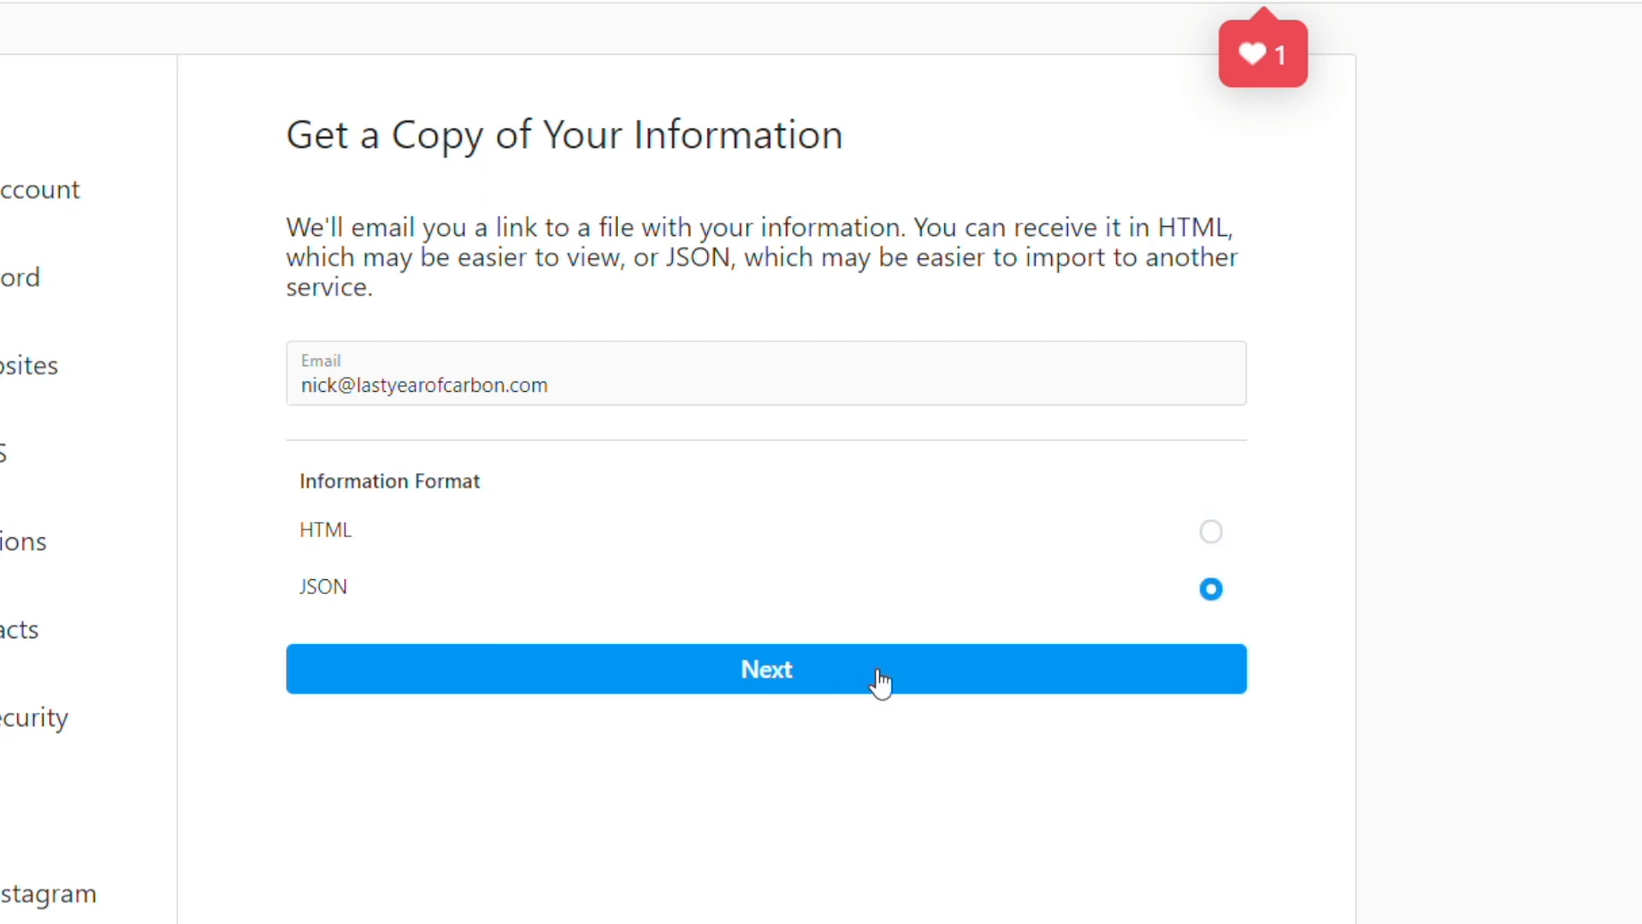
pyautogui.click(767, 669)
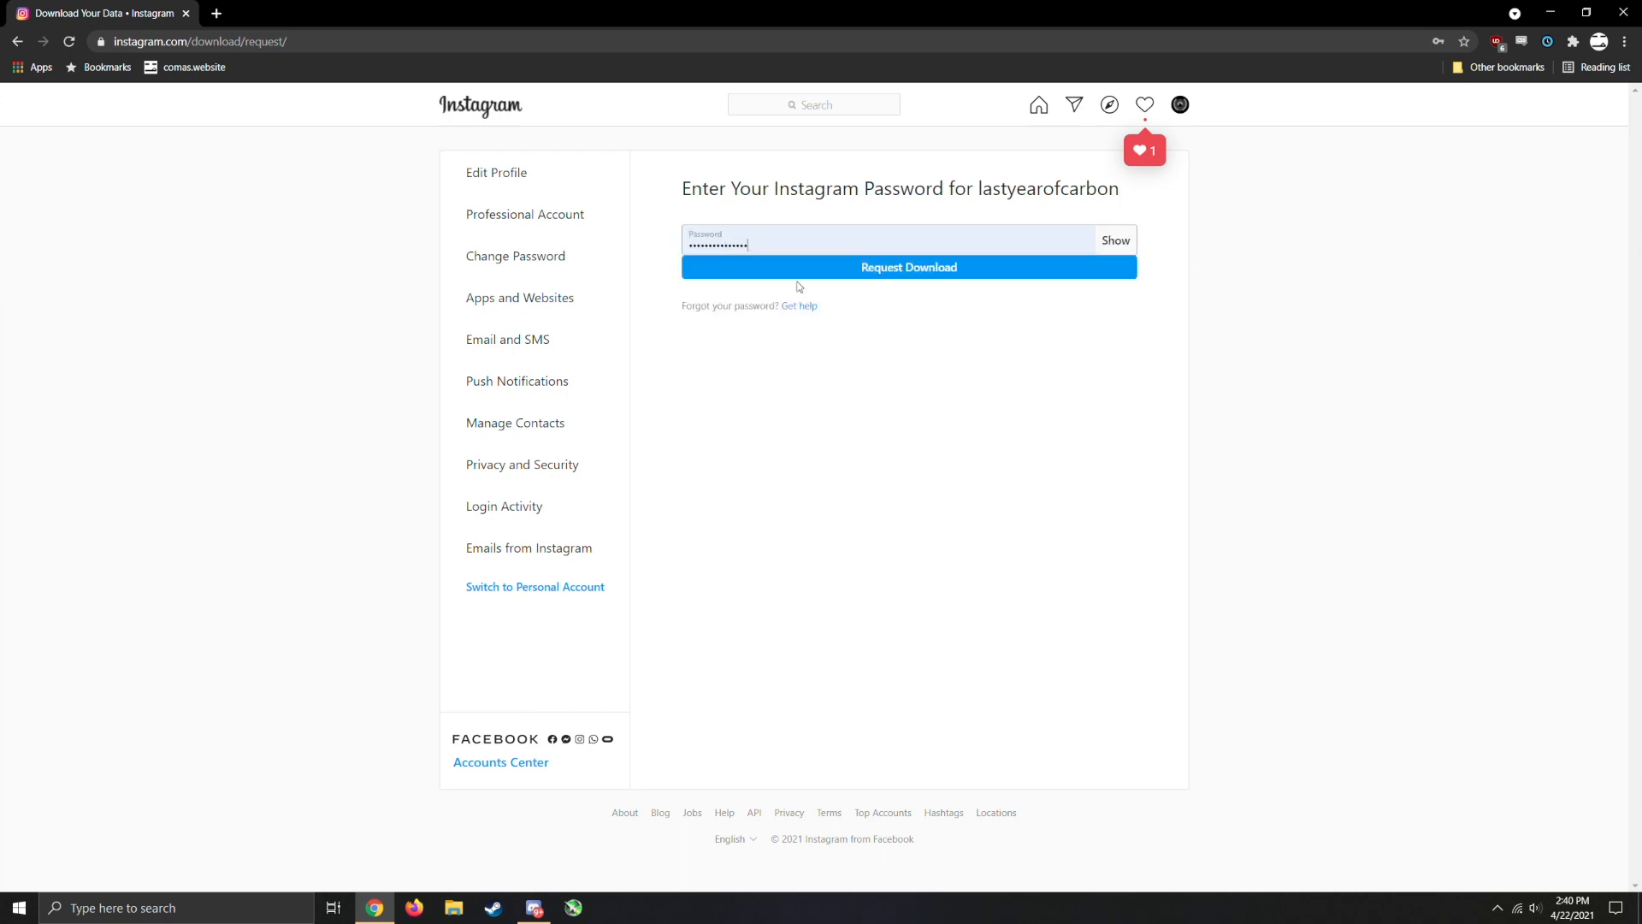
pyautogui.click(908, 267)
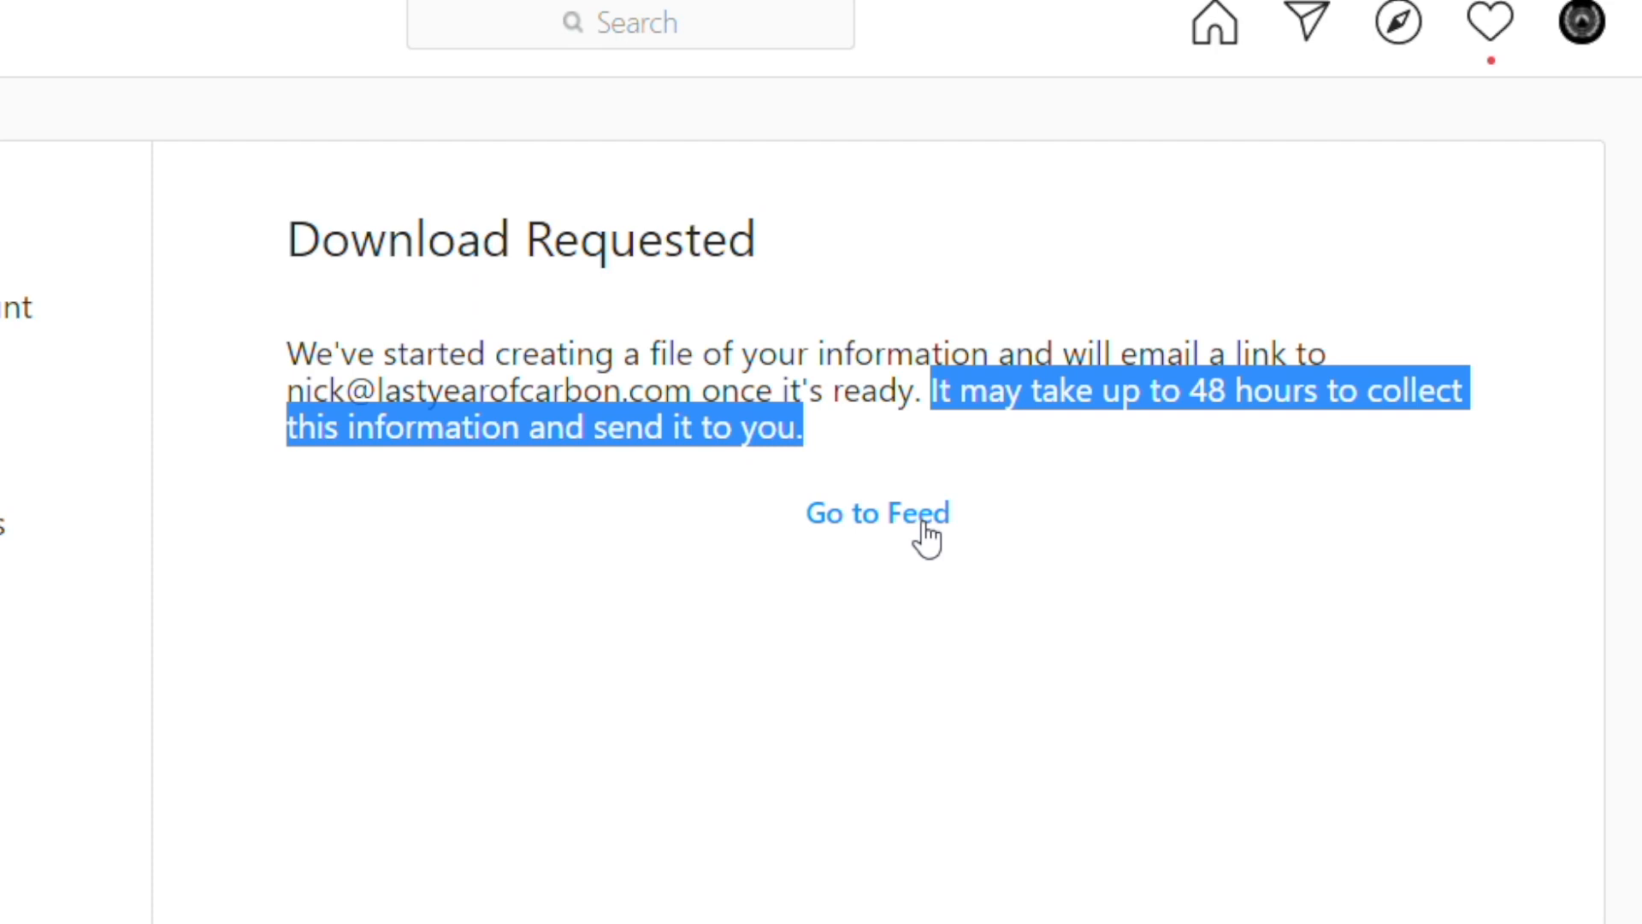
pyautogui.click(293, 12)
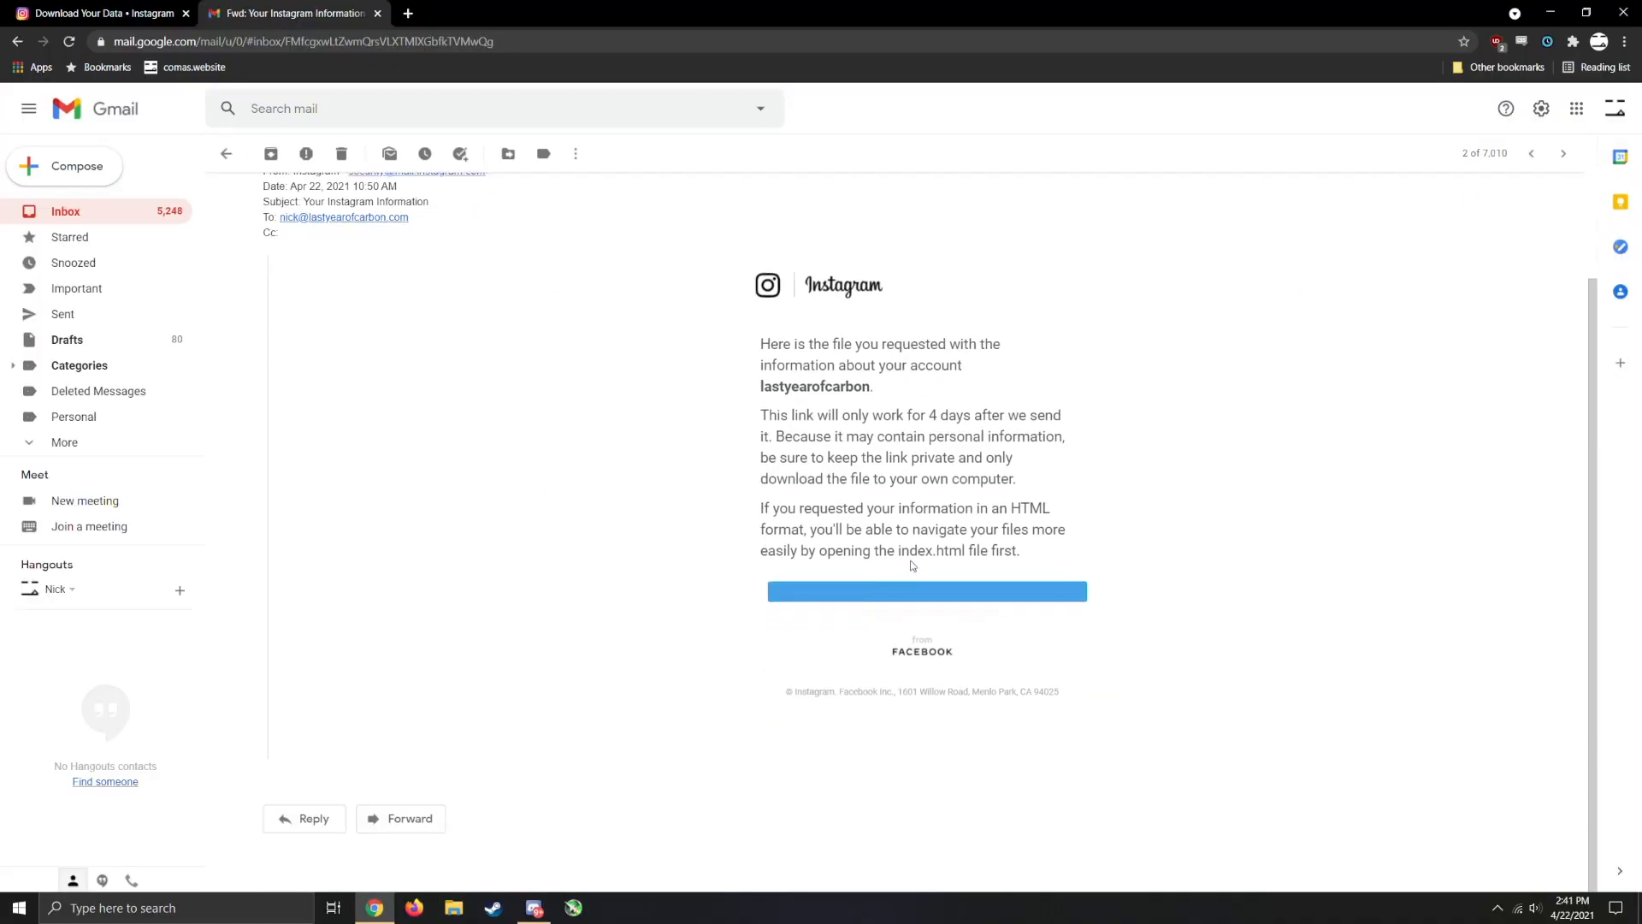
# Step: Follow the email's download link and log in to fetch the Instagram data ZIP
pyautogui.click(925, 590)
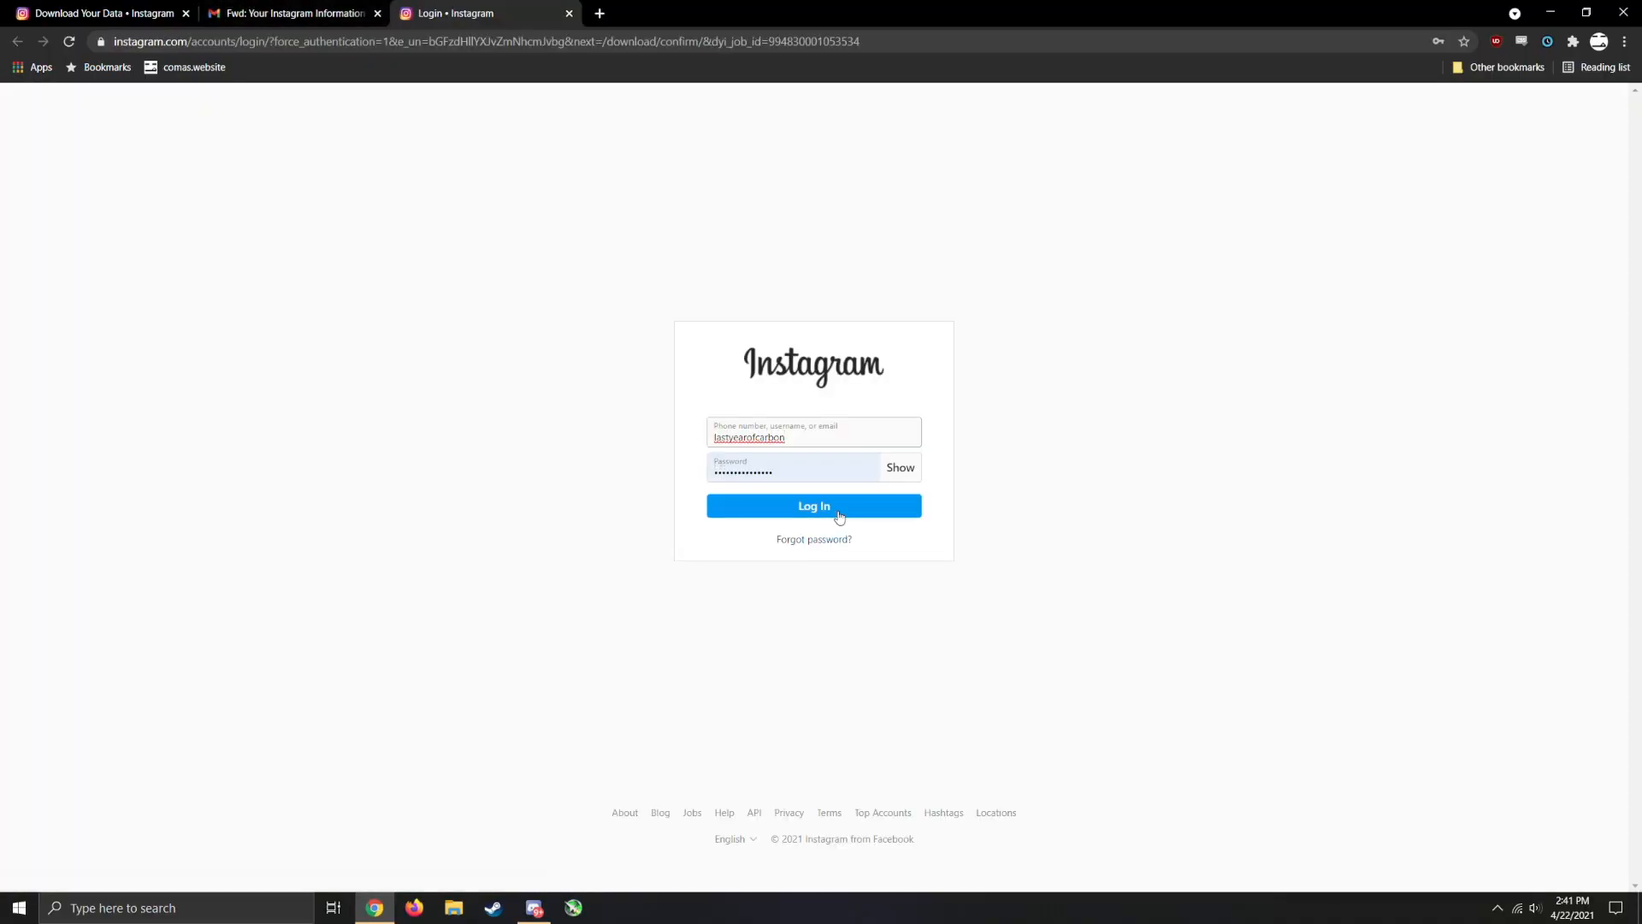
pyautogui.click(814, 505)
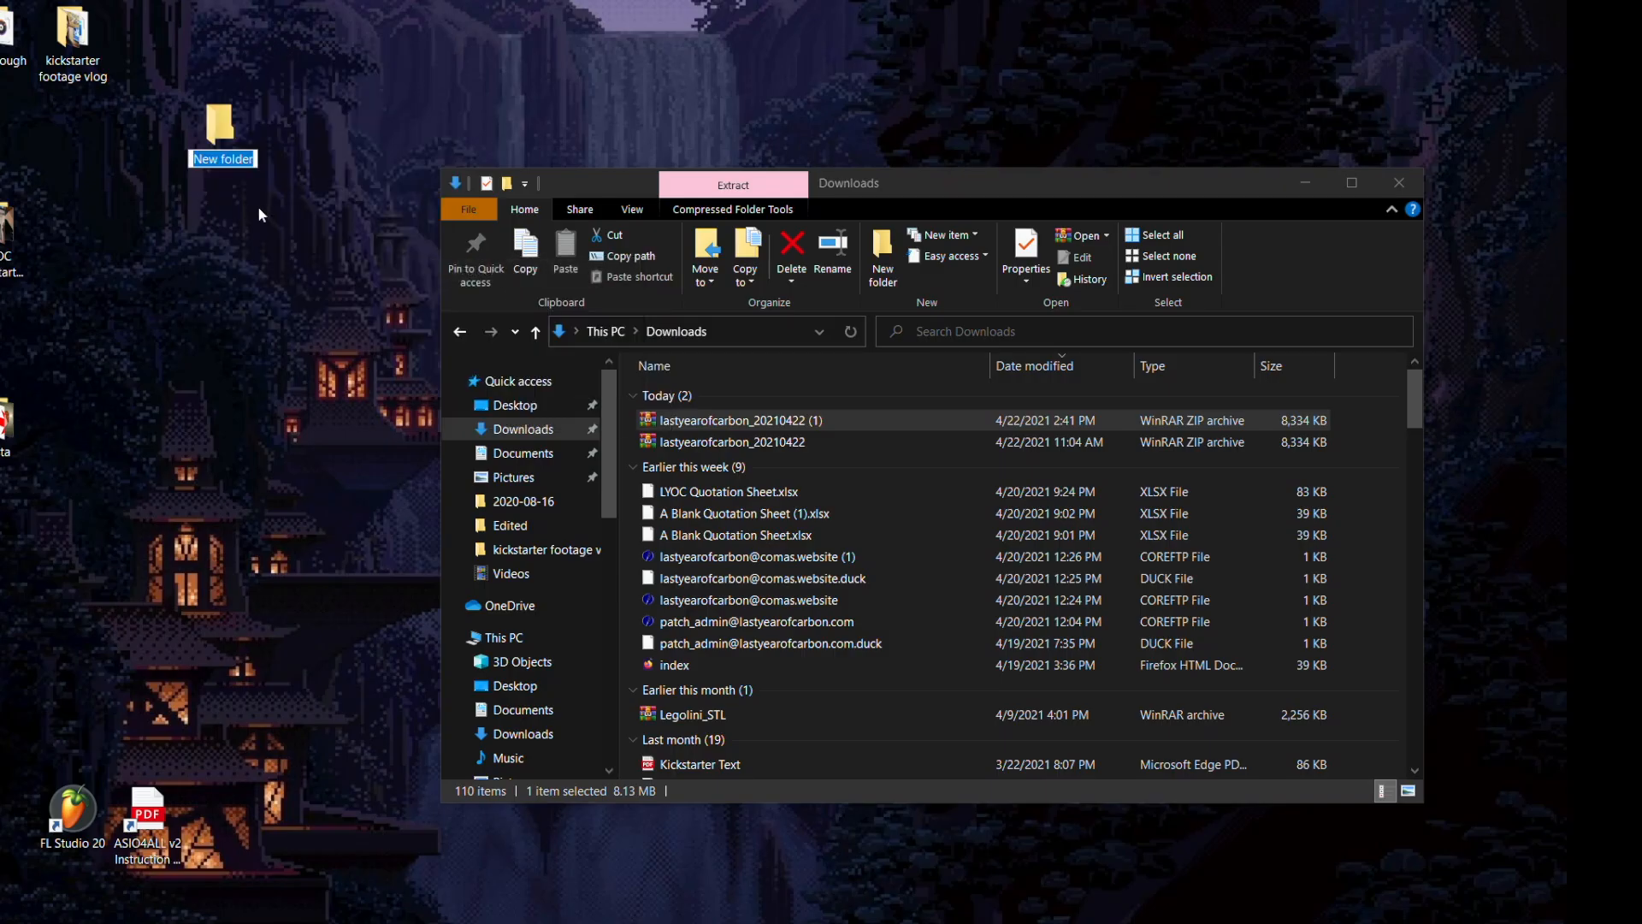
# Step: Name the desktop folder 'account info' and enter the extracted followers_and_following folder
pyautogui.write('account info')
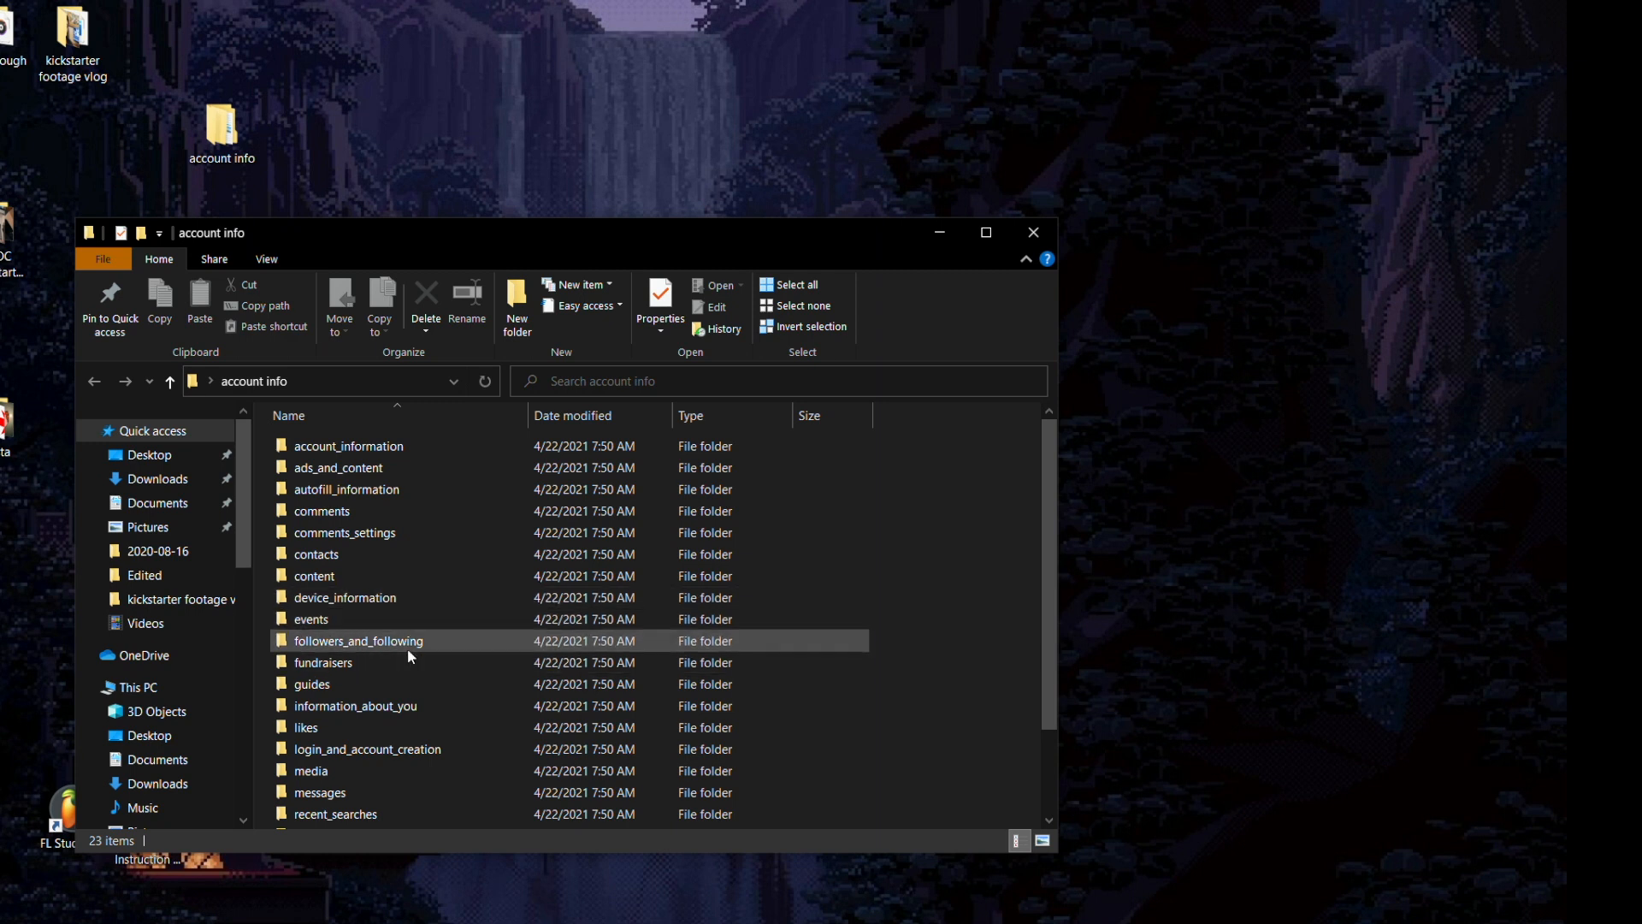
pyautogui.doubleClick(358, 639)
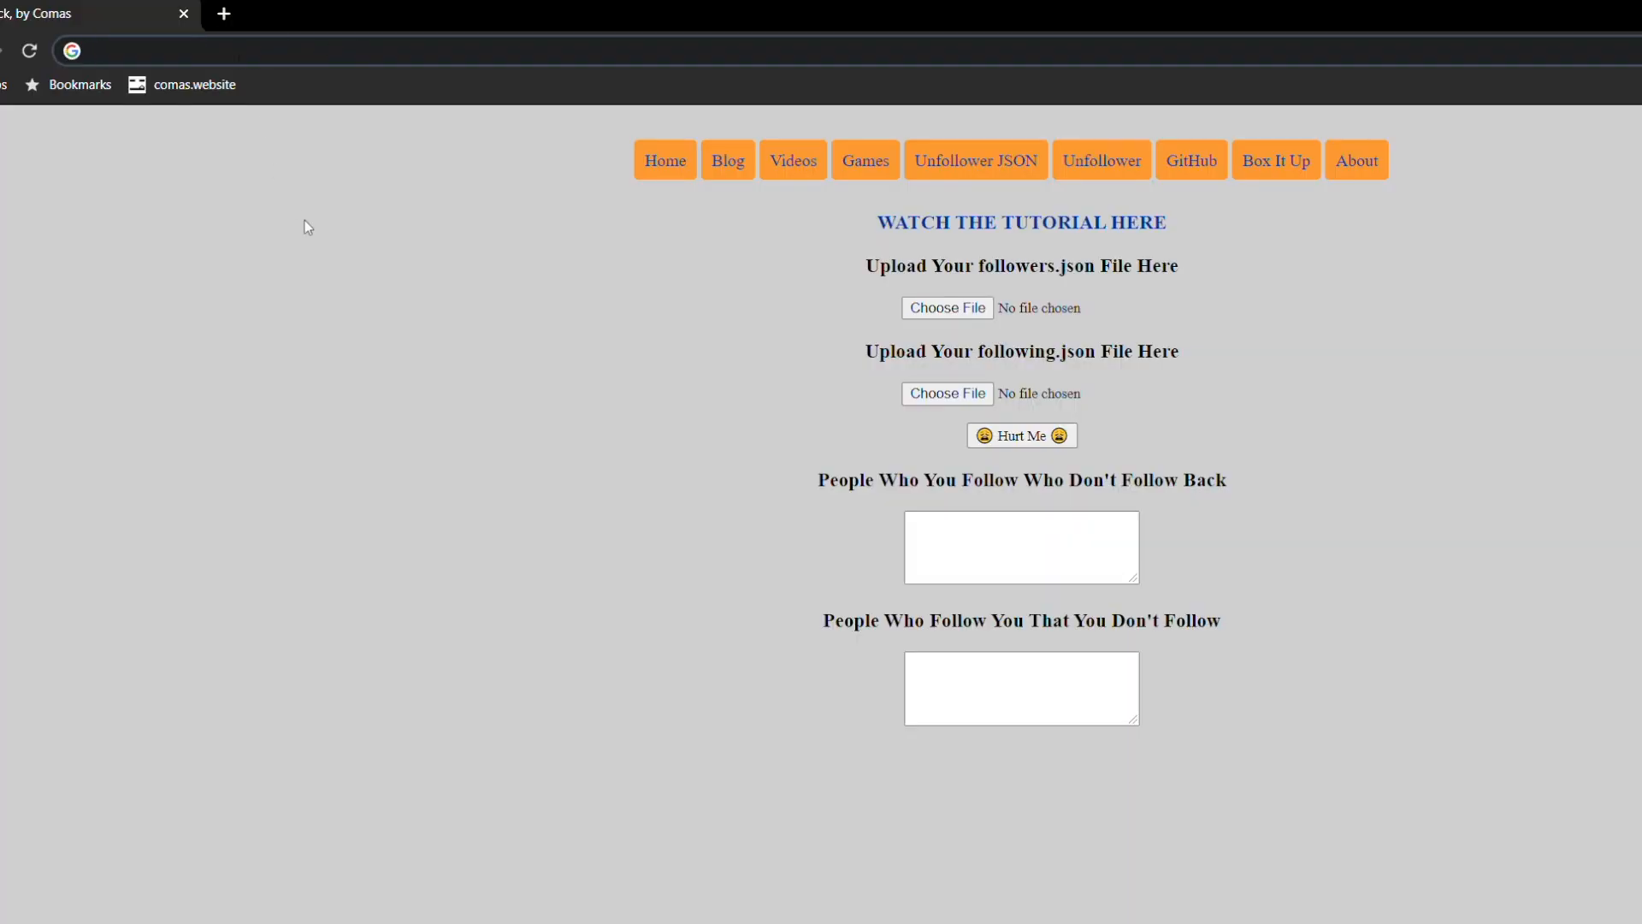
# Step: Upload followers.json and following.json to the Unfollower tool for comparison
pyautogui.click(946, 306)
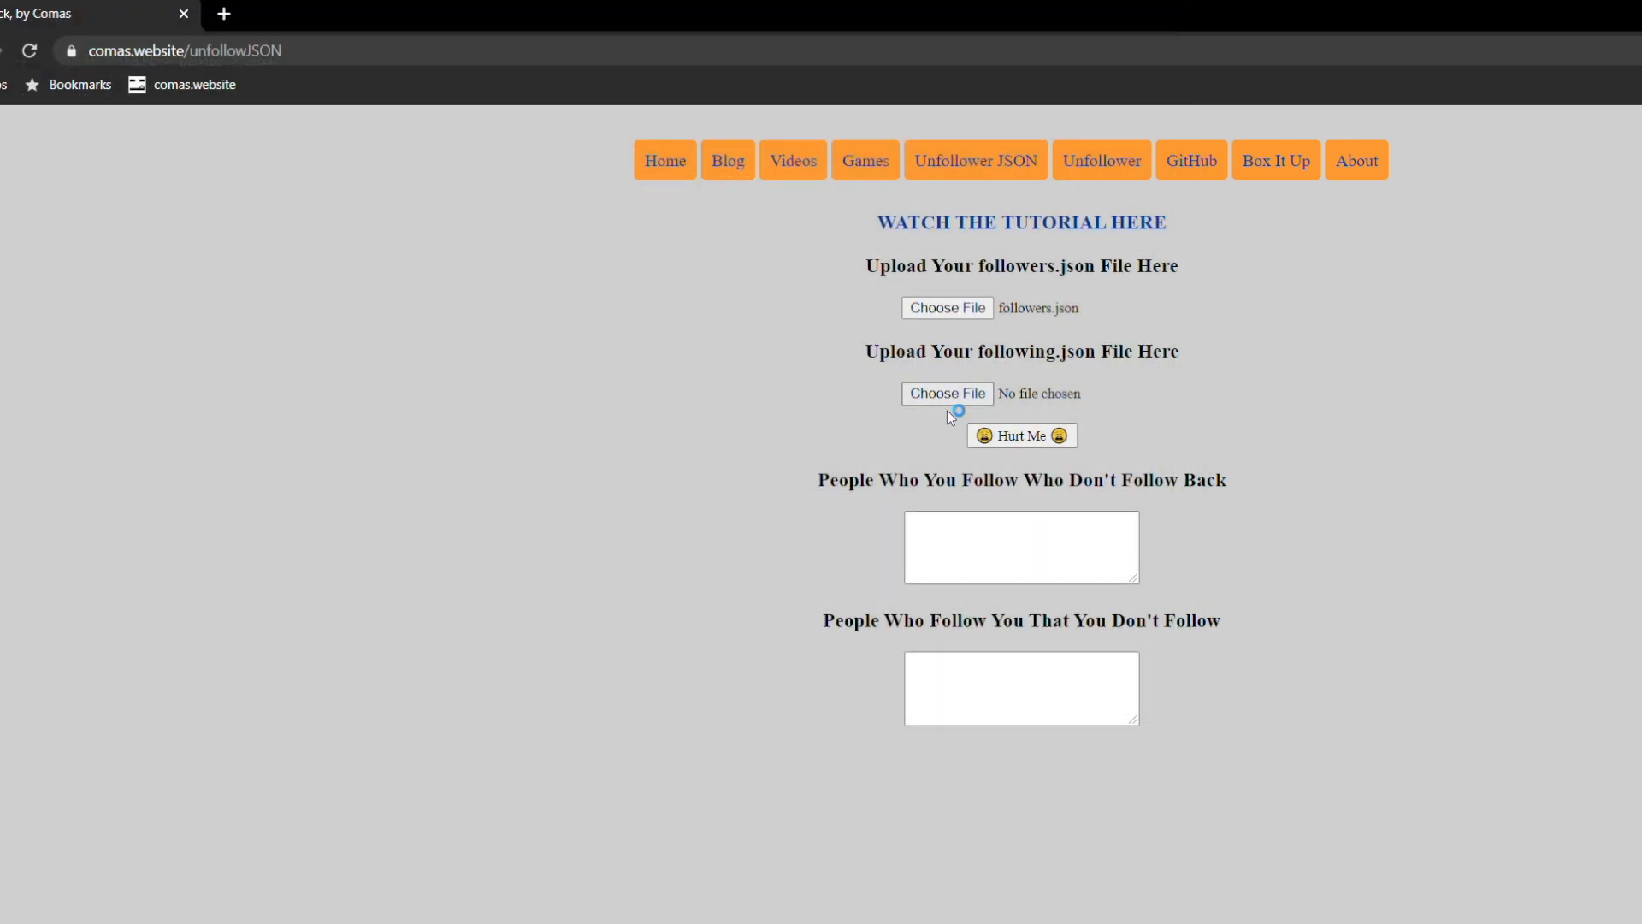
pyautogui.click(946, 394)
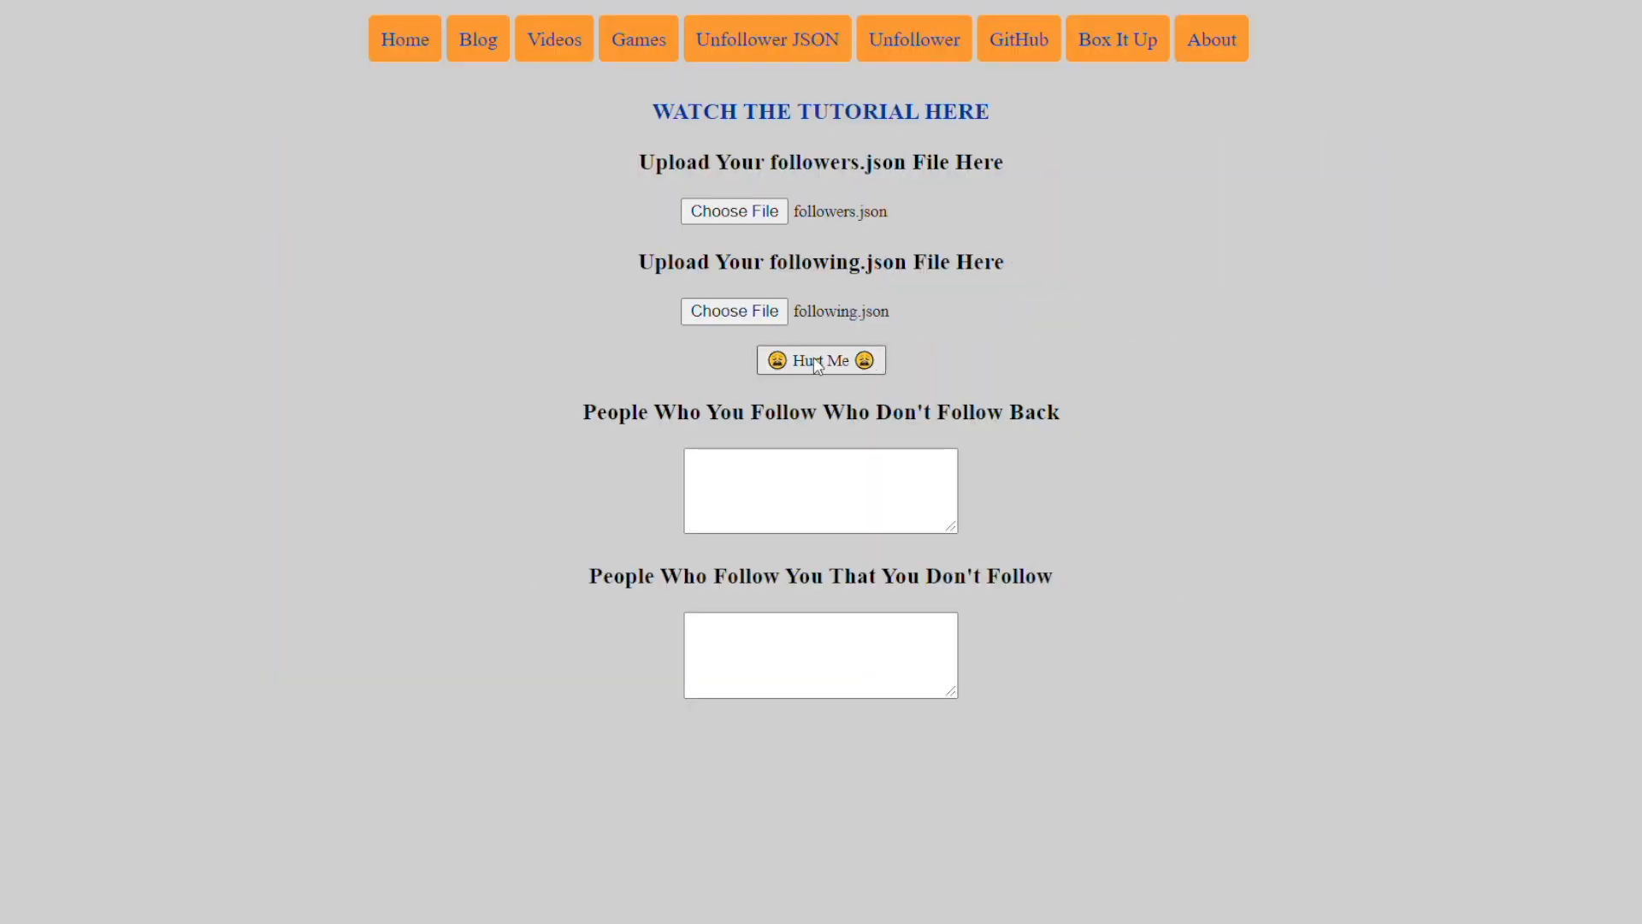